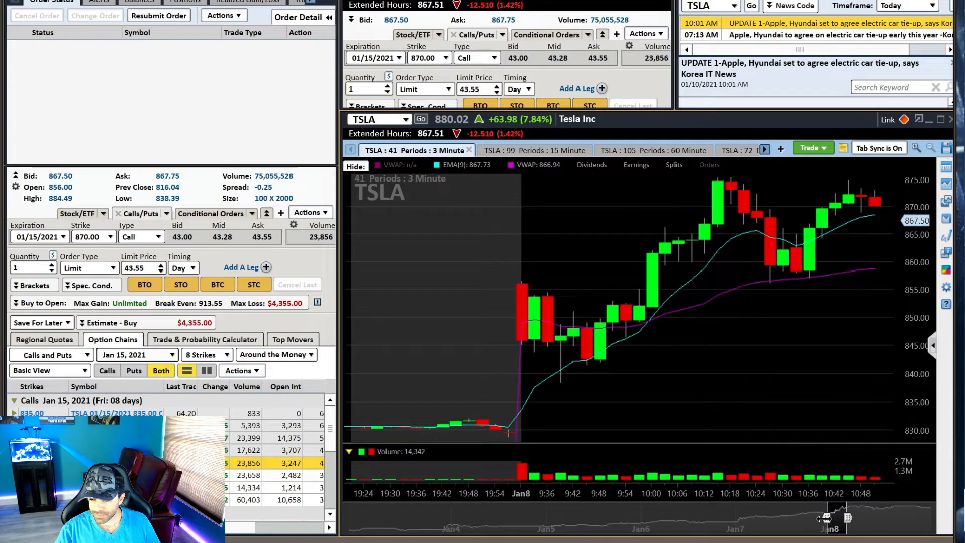
# - Rewind the TSLA 3-minute chart replay to the first Jan 8 session candles
pyautogui.click(945, 280)
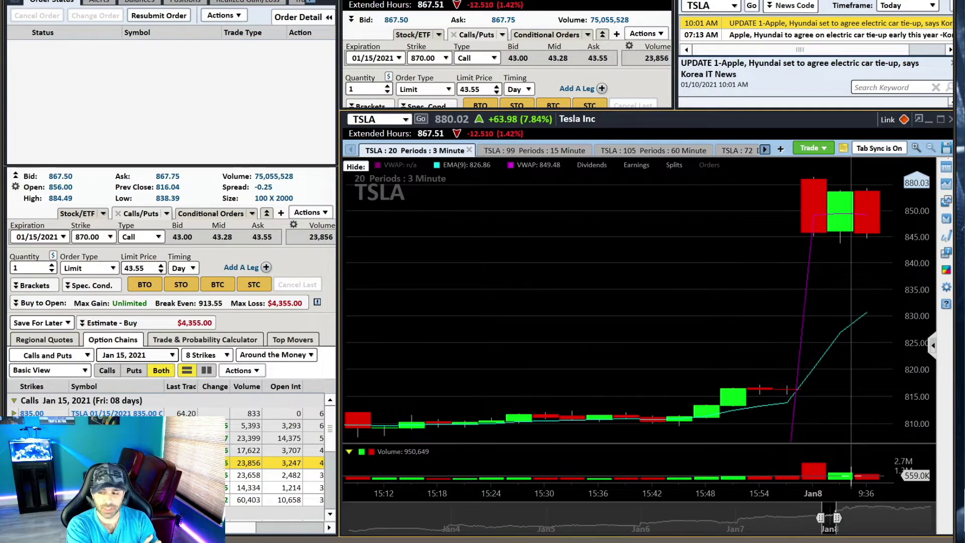
pyautogui.moveTo(667, 406)
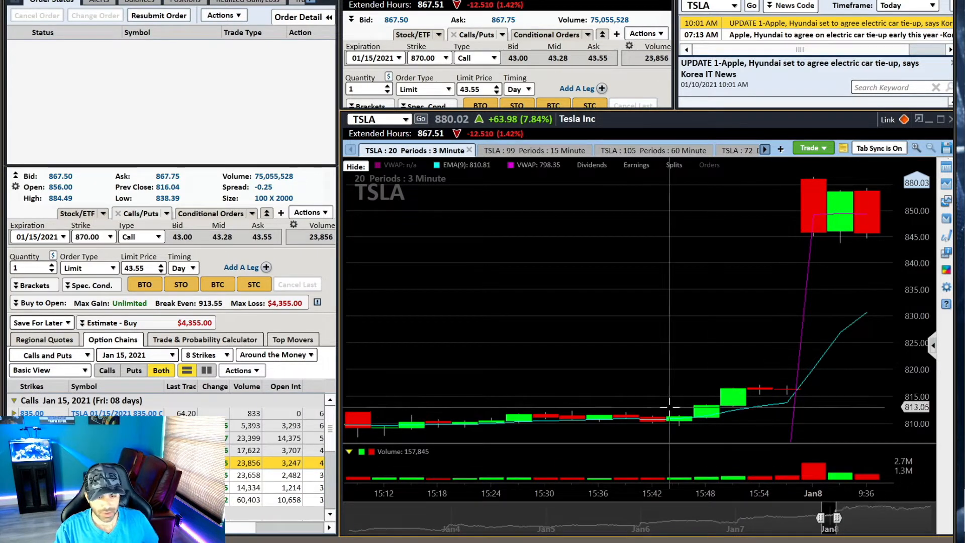
pyautogui.moveTo(796, 203)
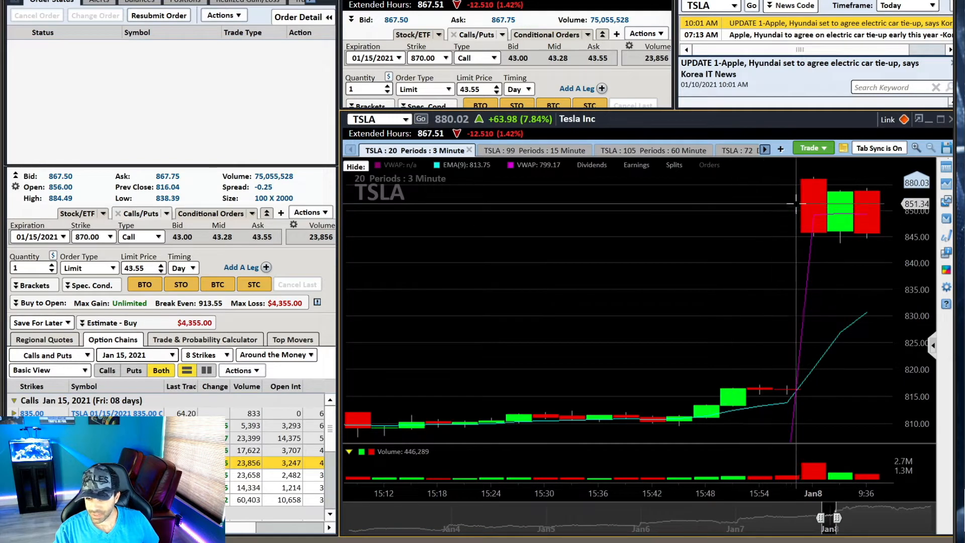
pyautogui.moveTo(843, 212)
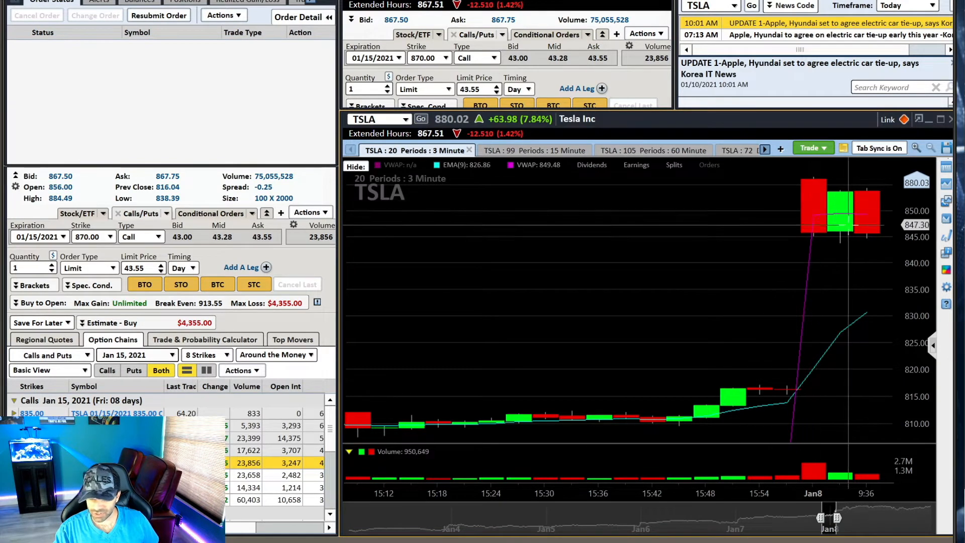
pyautogui.moveTo(853, 241)
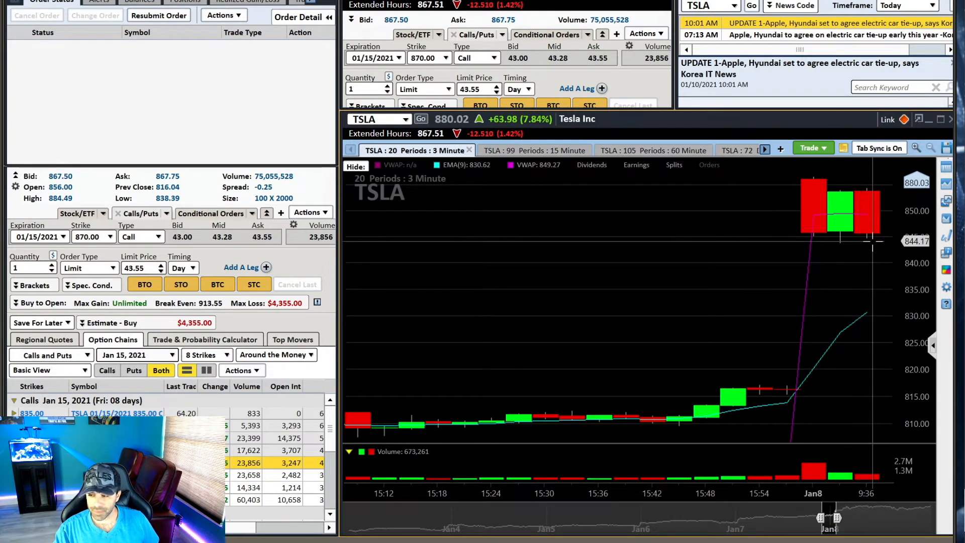
pyautogui.moveTo(868, 176)
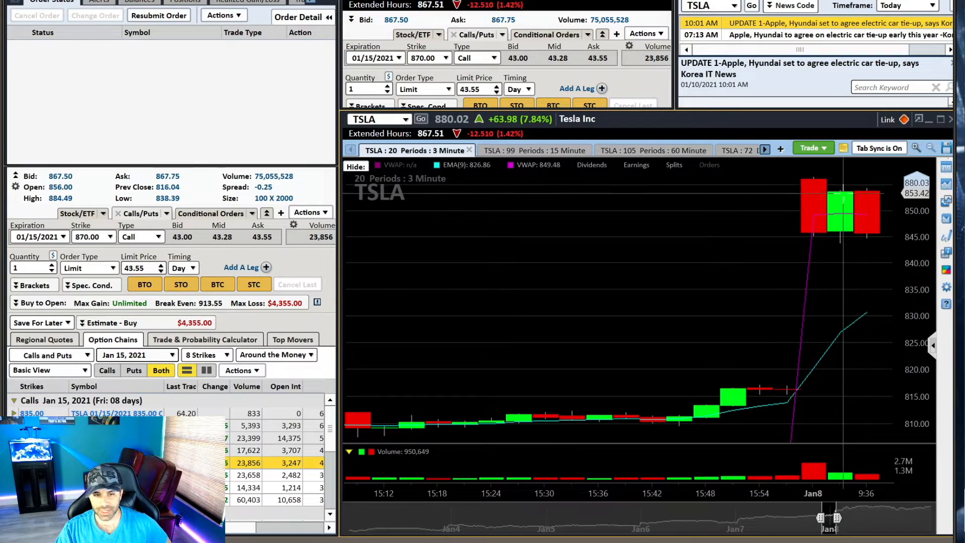
pyautogui.moveTo(812, 201)
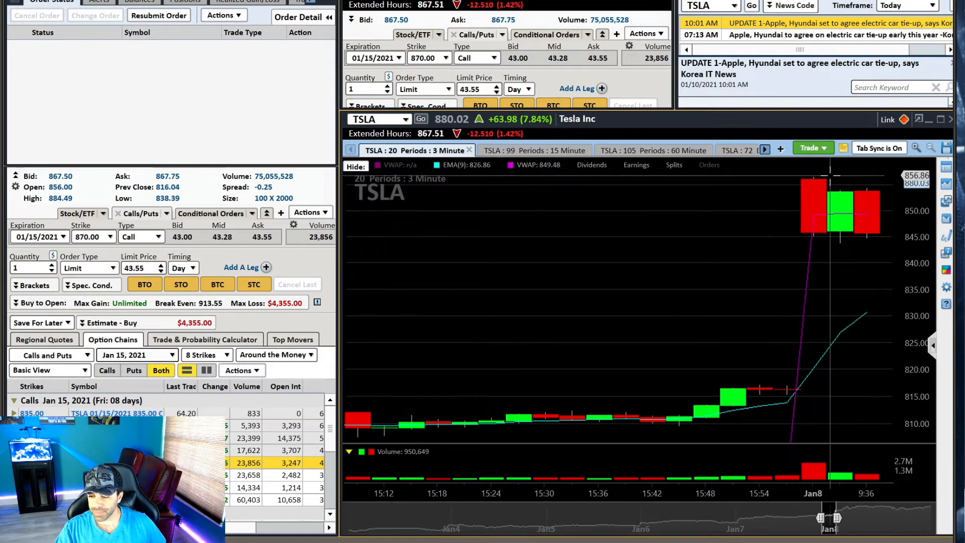
pyautogui.moveTo(683, 419)
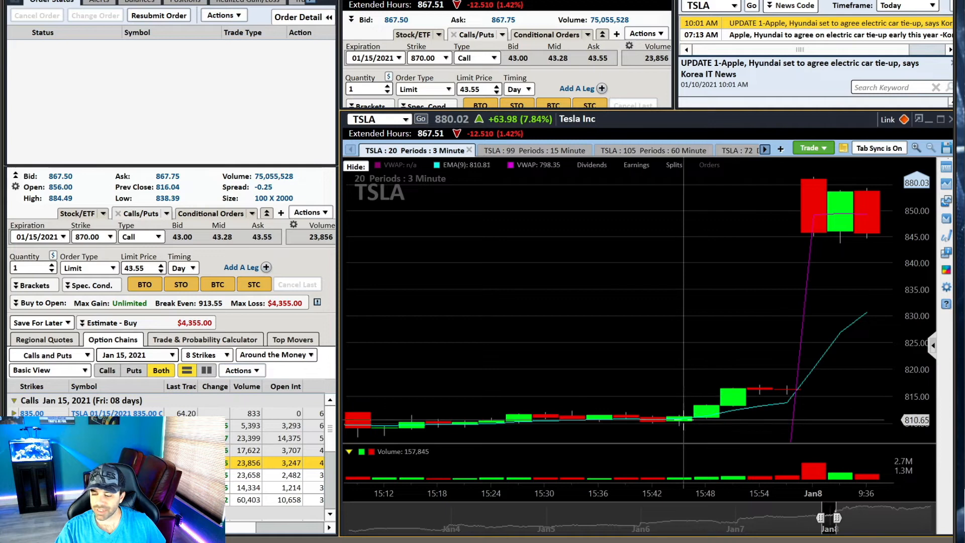
pyautogui.moveTo(718, 384)
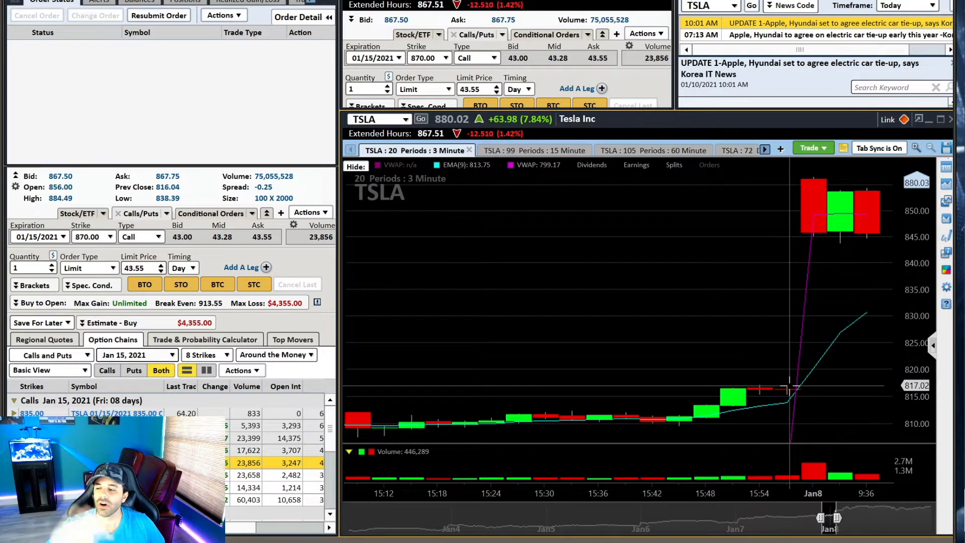
pyautogui.moveTo(803, 389)
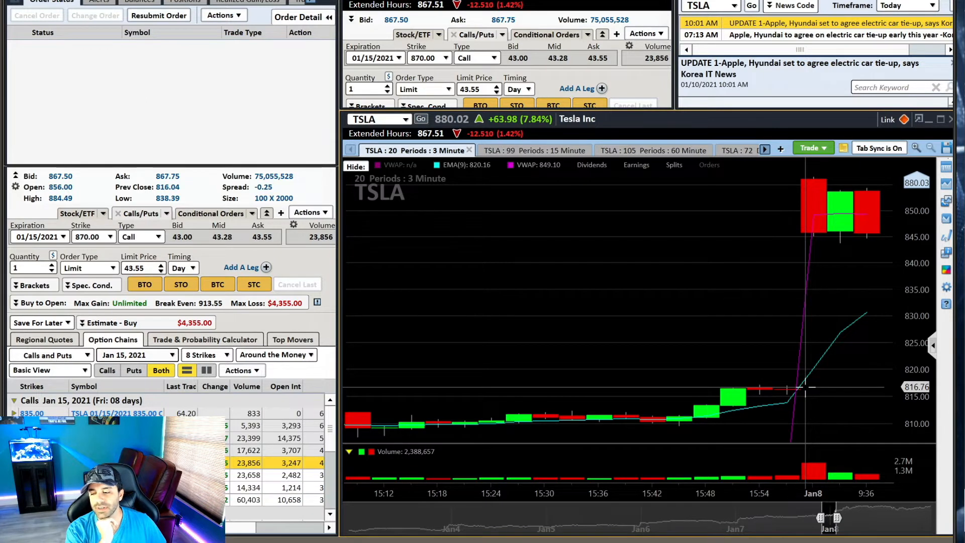
pyautogui.moveTo(803, 389)
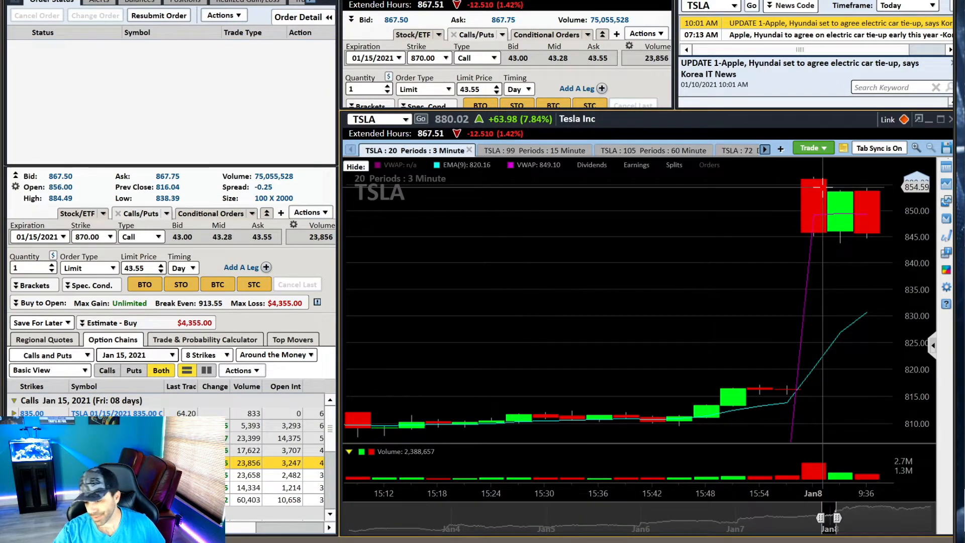
pyautogui.moveTo(812, 198)
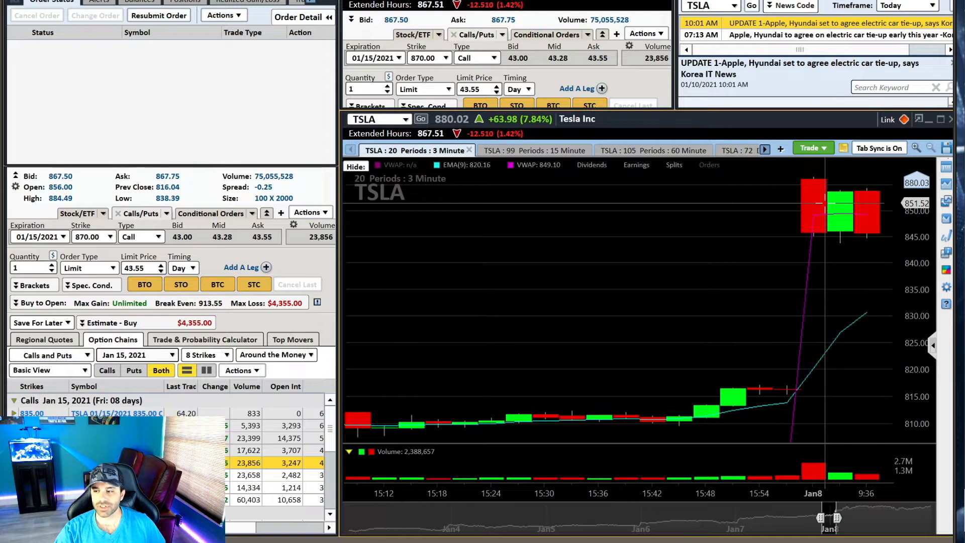
pyautogui.moveTo(818, 218)
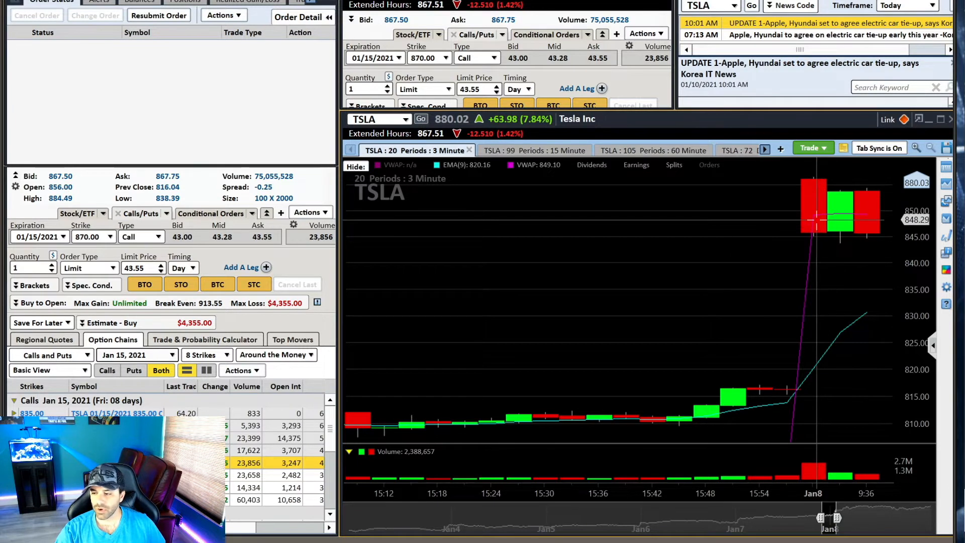
pyautogui.moveTo(836, 234)
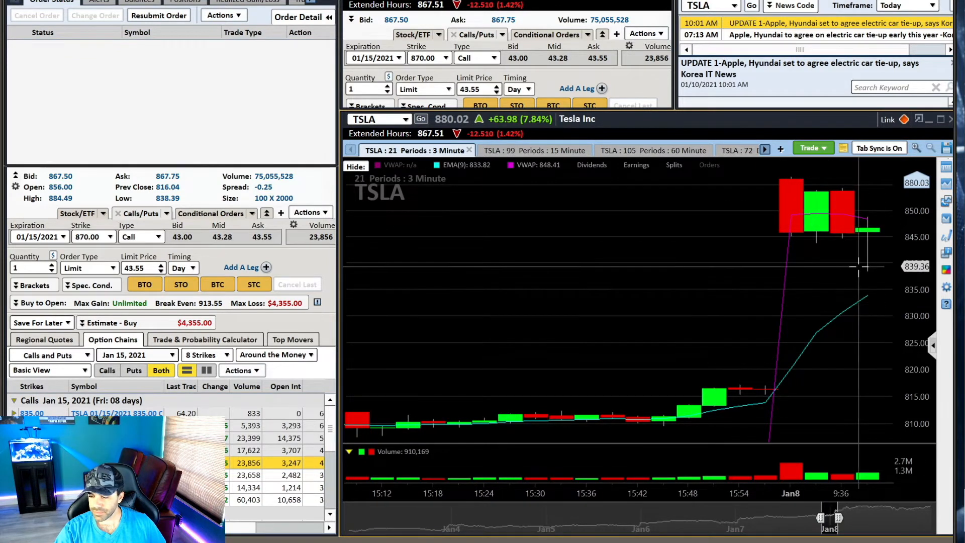
pyautogui.moveTo(868, 297)
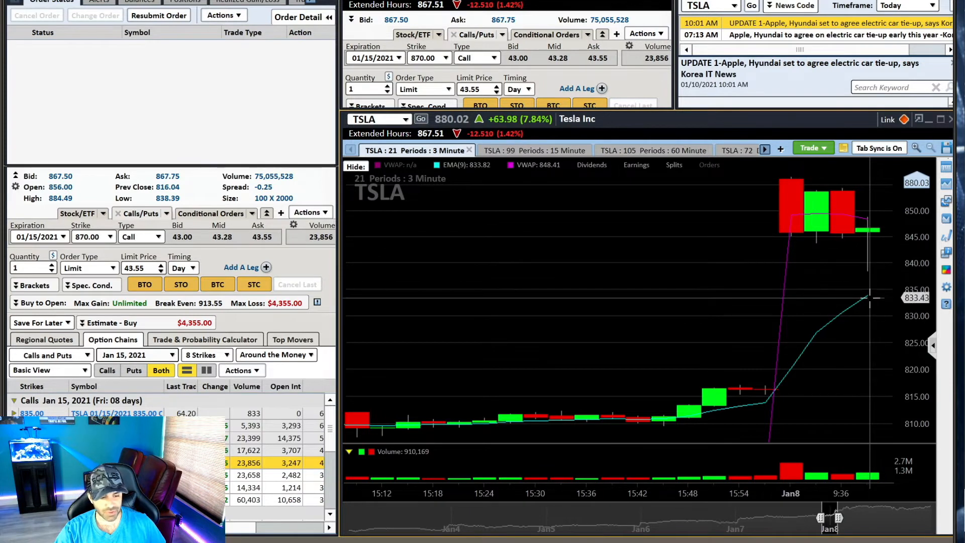
pyautogui.moveTo(868, 240)
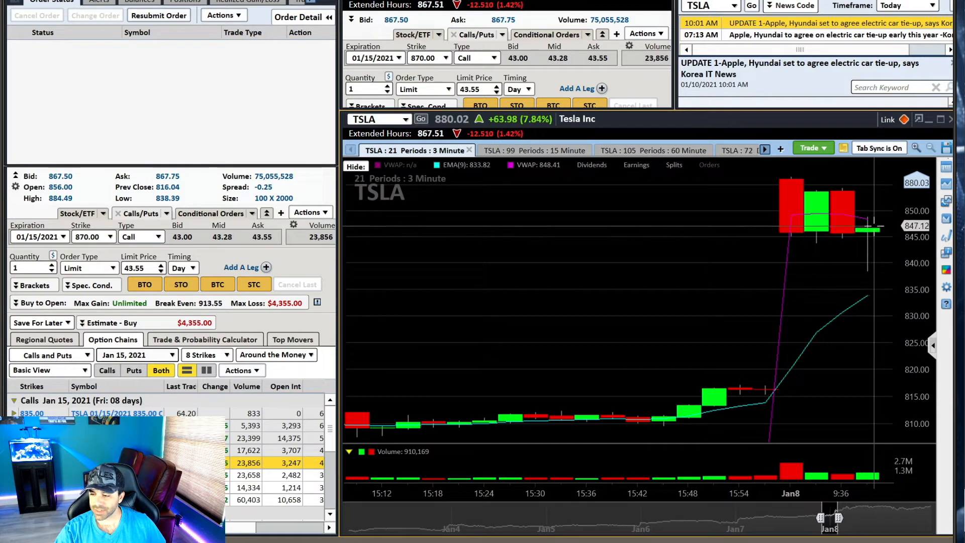
pyautogui.moveTo(879, 271)
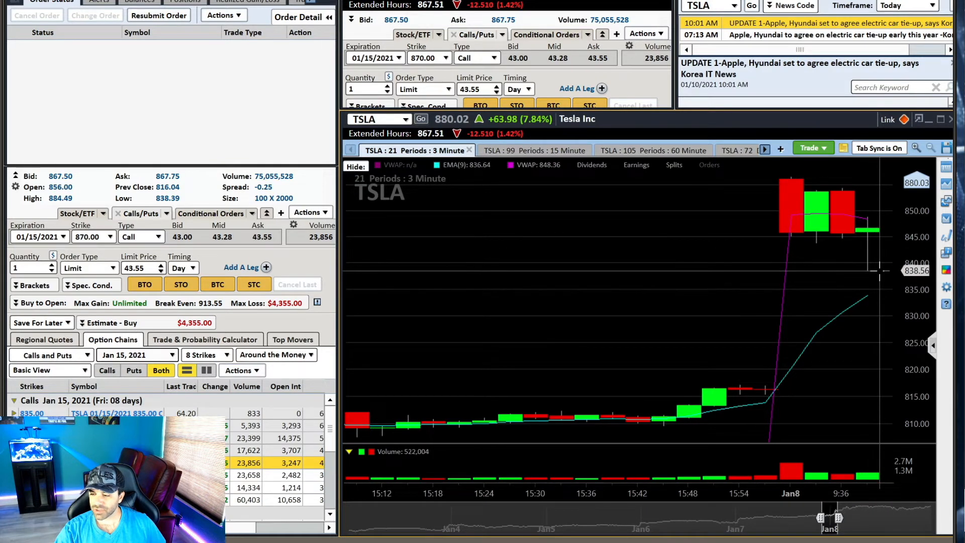
pyautogui.moveTo(871, 237)
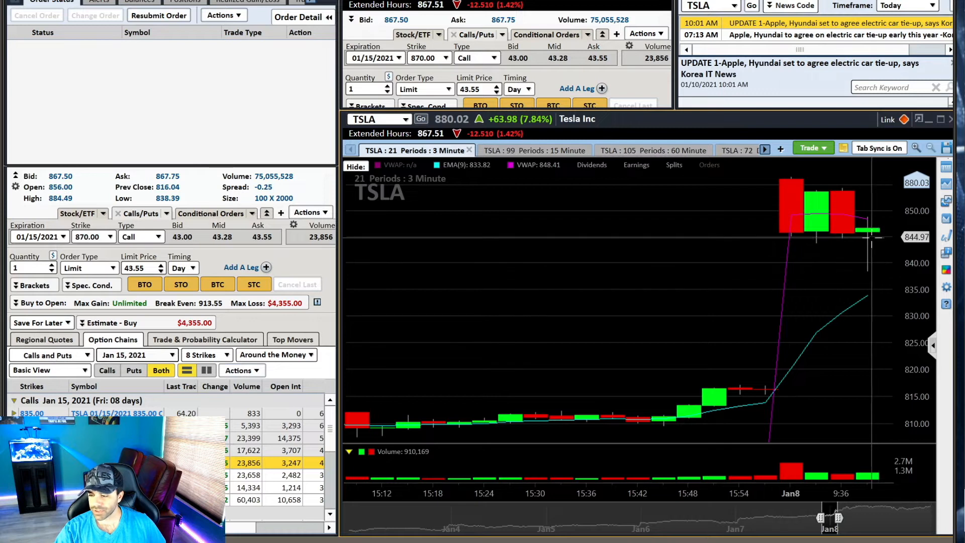
pyautogui.moveTo(871, 270)
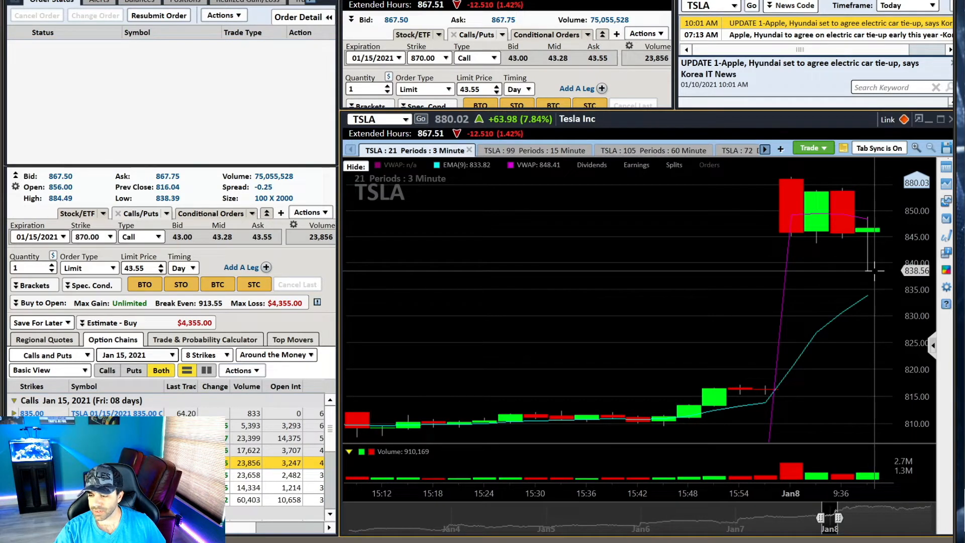
pyautogui.moveTo(870, 250)
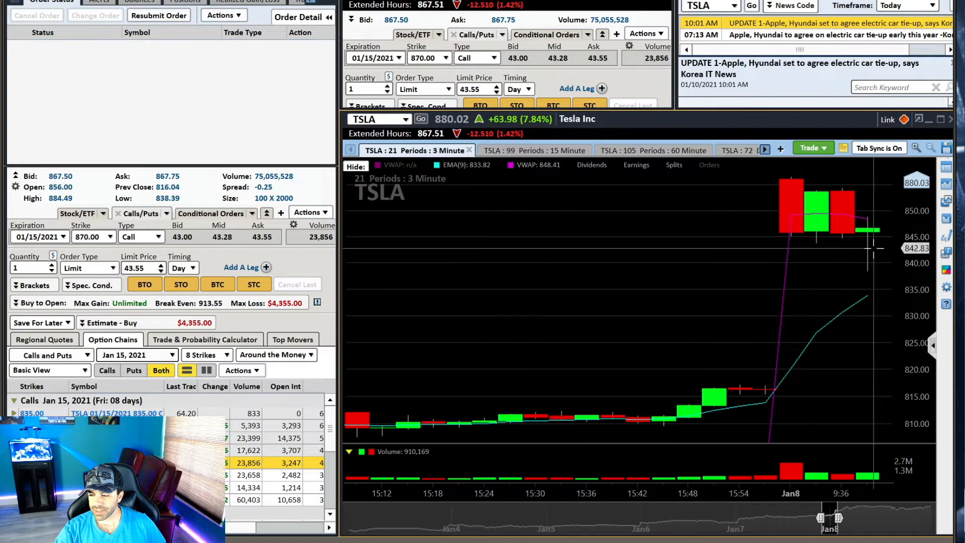
pyautogui.moveTo(870, 240)
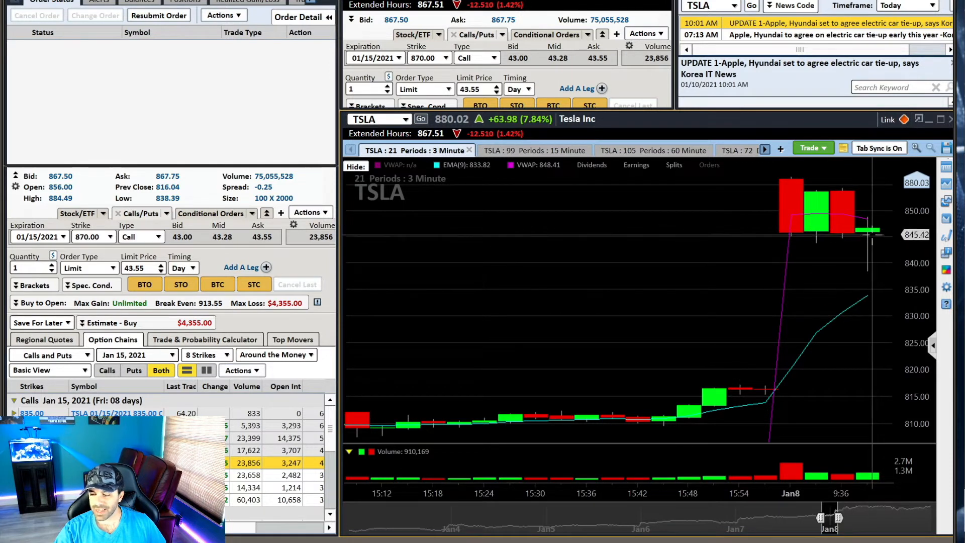
pyautogui.moveTo(868, 282)
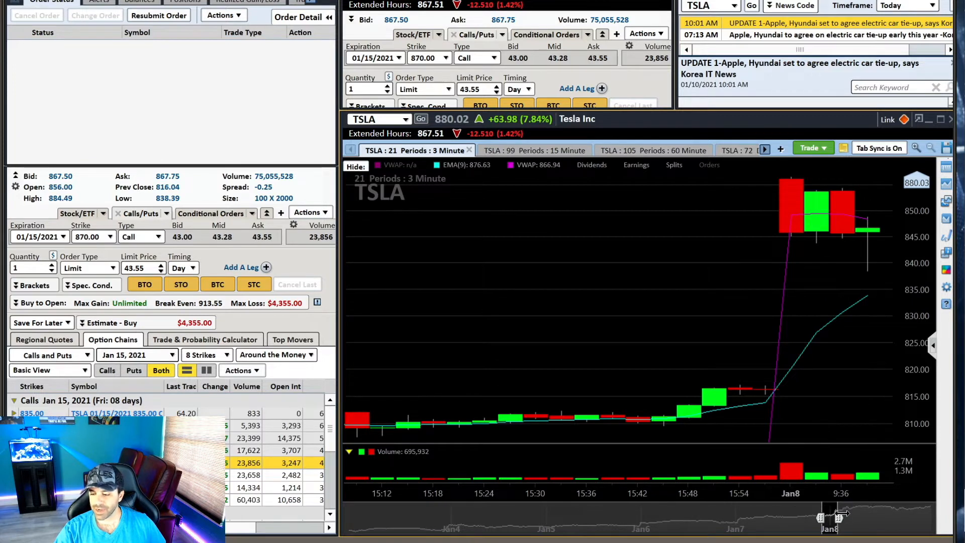
pyautogui.moveTo(874, 210)
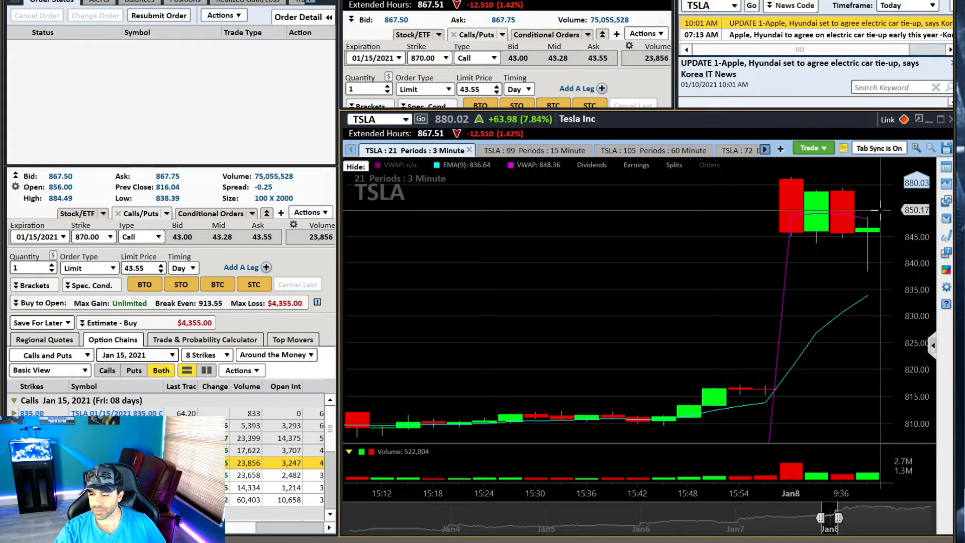
pyautogui.moveTo(874, 185)
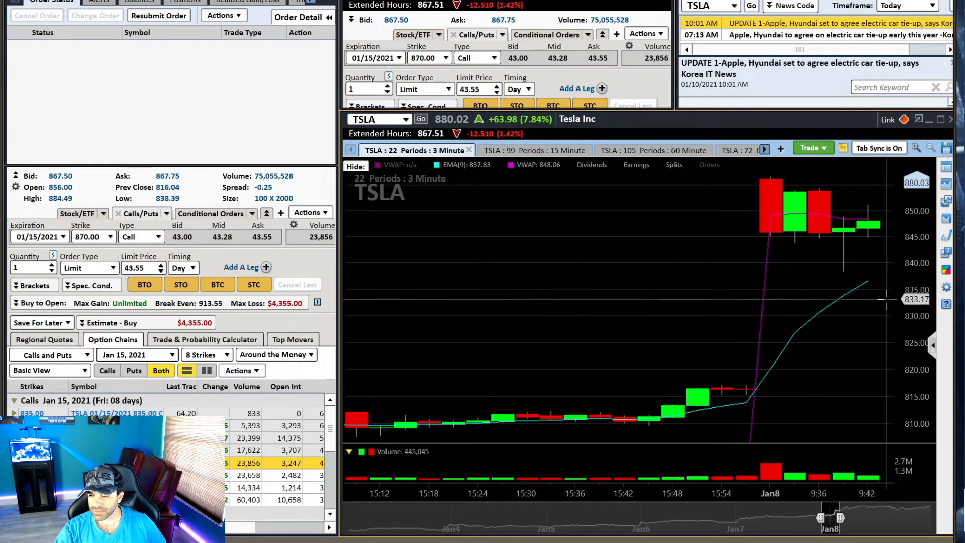
pyautogui.moveTo(871, 211)
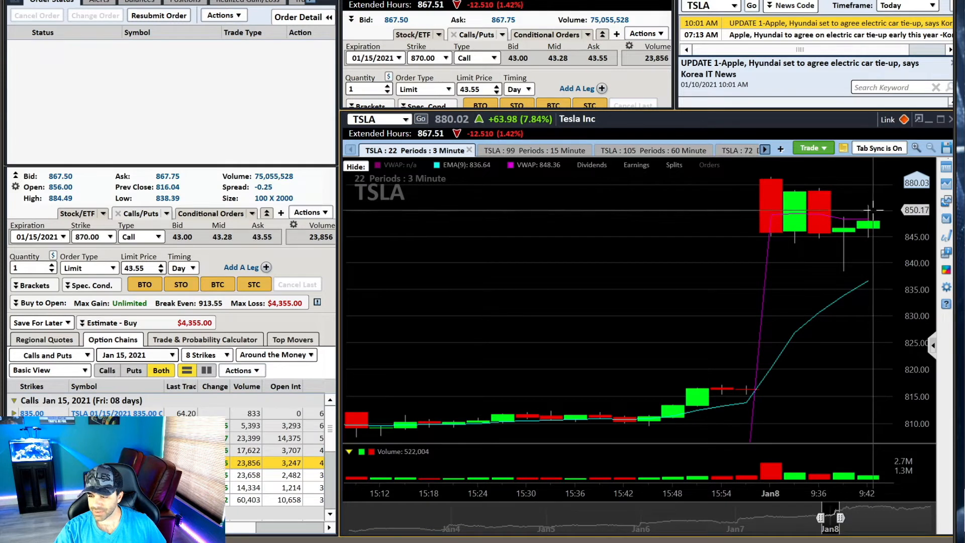
pyautogui.moveTo(868, 217)
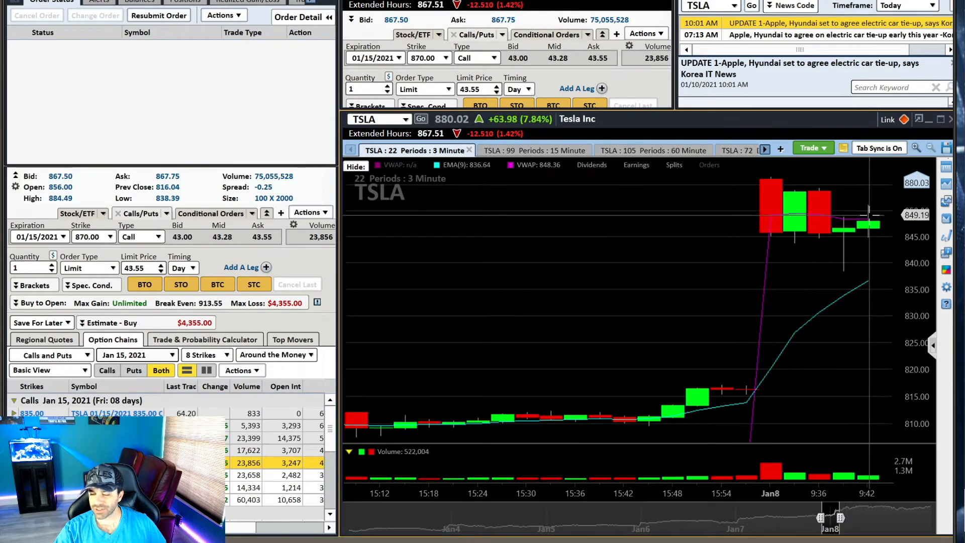
pyautogui.moveTo(868, 207)
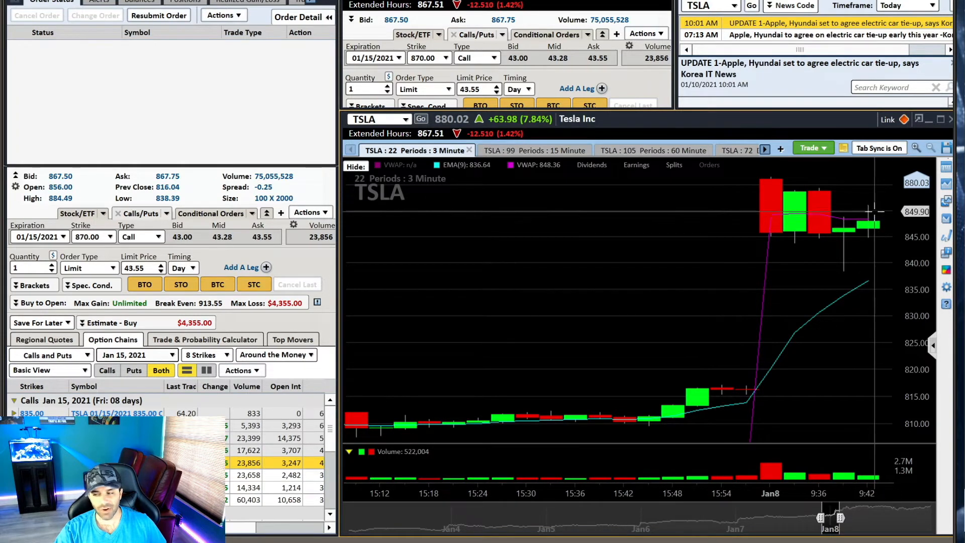
pyautogui.moveTo(871, 203)
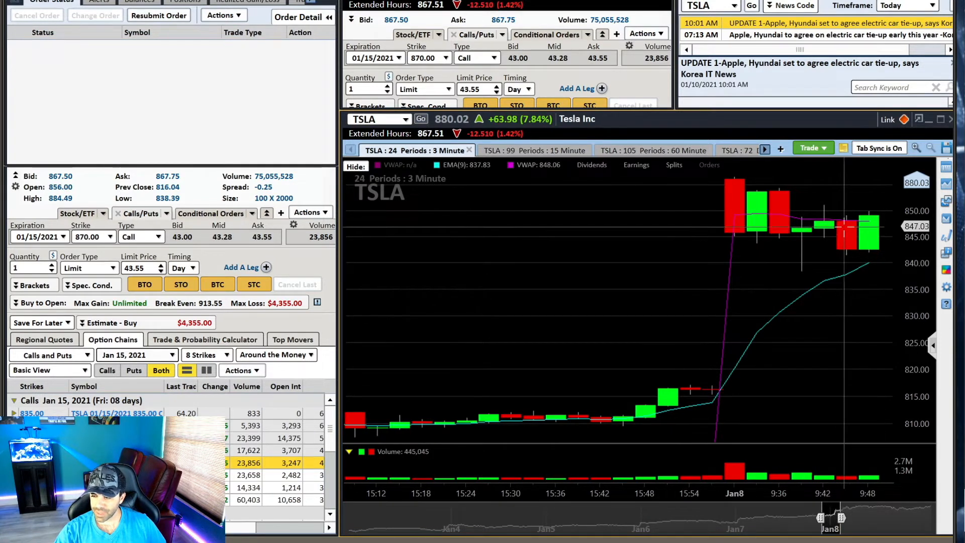
pyautogui.moveTo(840, 241)
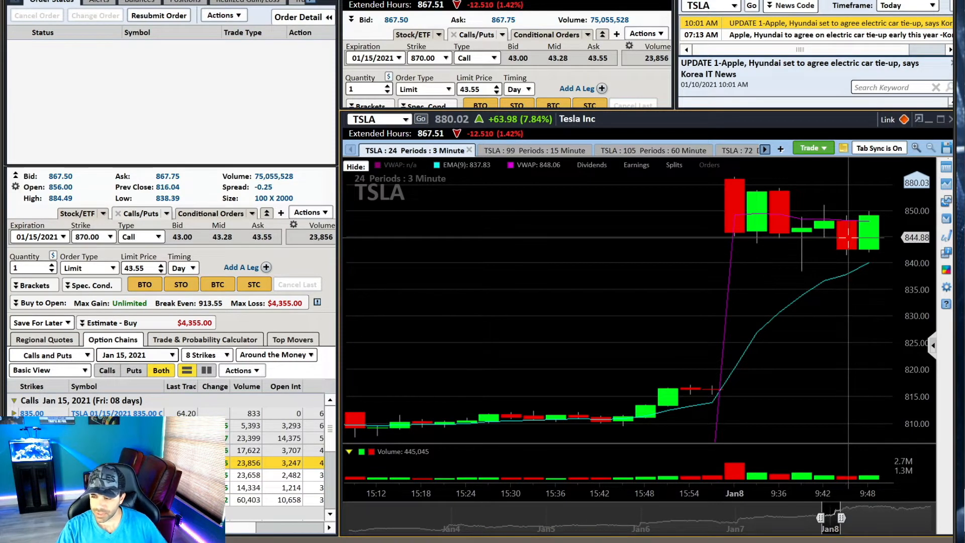
pyautogui.moveTo(853, 498)
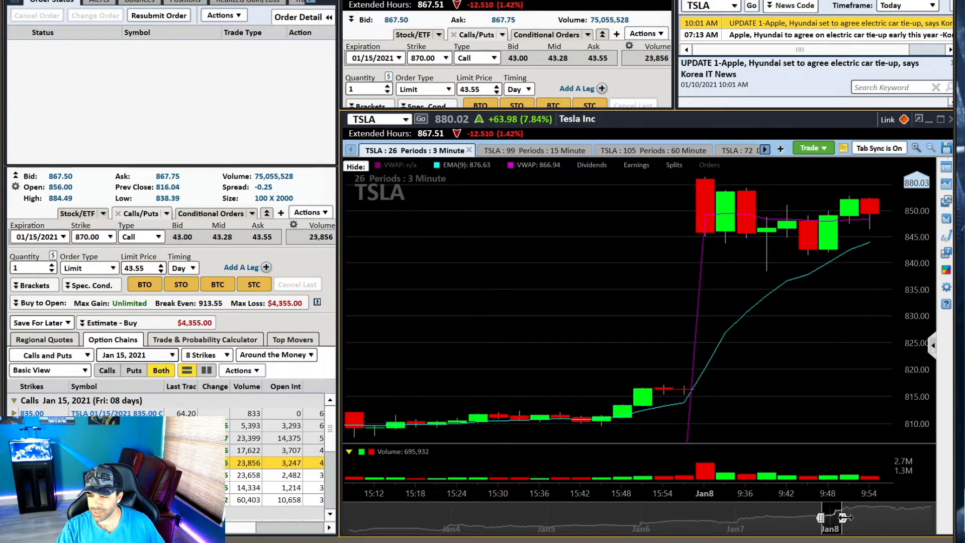
pyautogui.moveTo(846, 209)
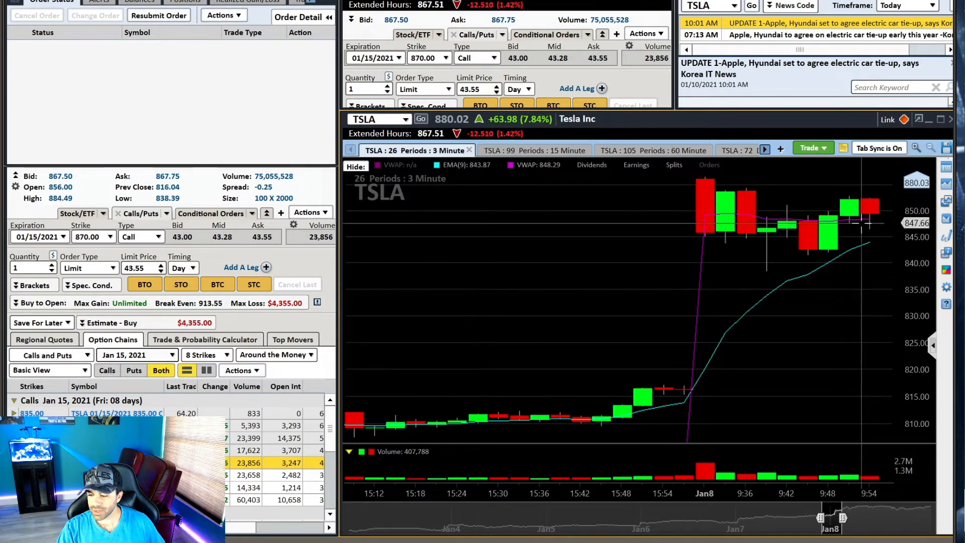
pyautogui.moveTo(867, 233)
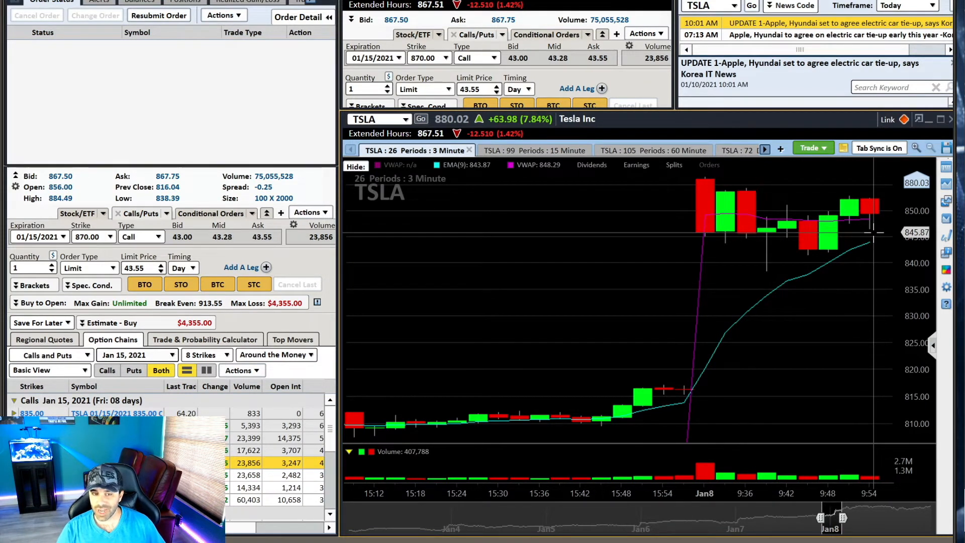
pyautogui.moveTo(871, 211)
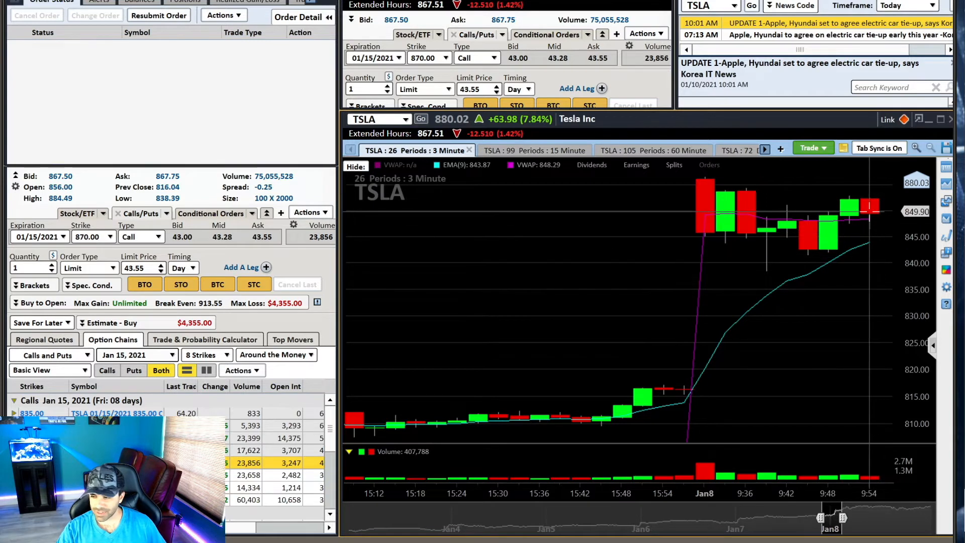
pyautogui.moveTo(857, 501)
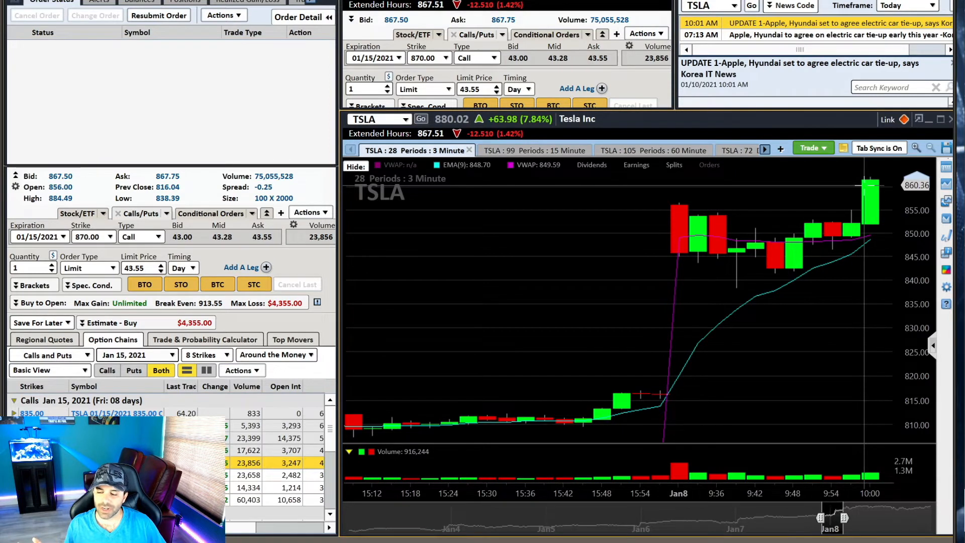
pyautogui.moveTo(750, 231)
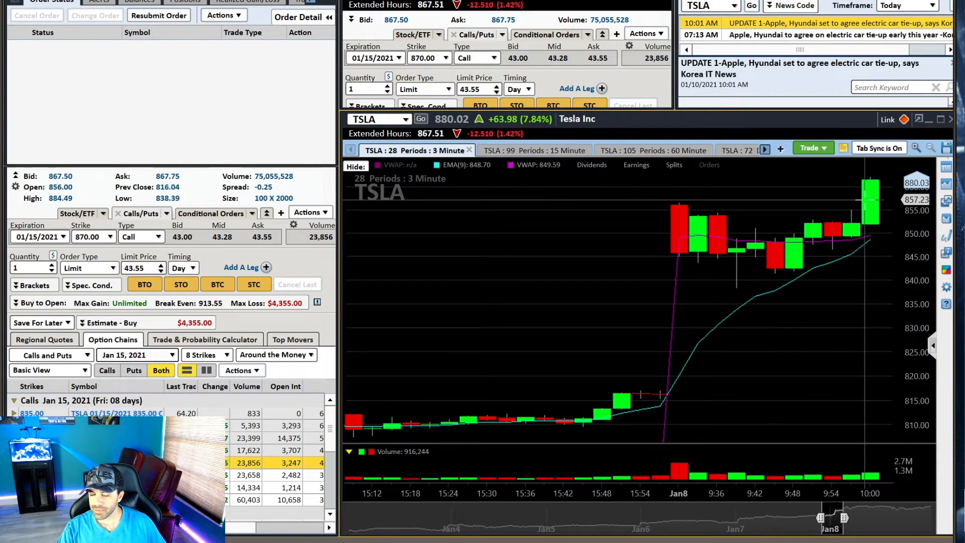
pyautogui.moveTo(806, 247)
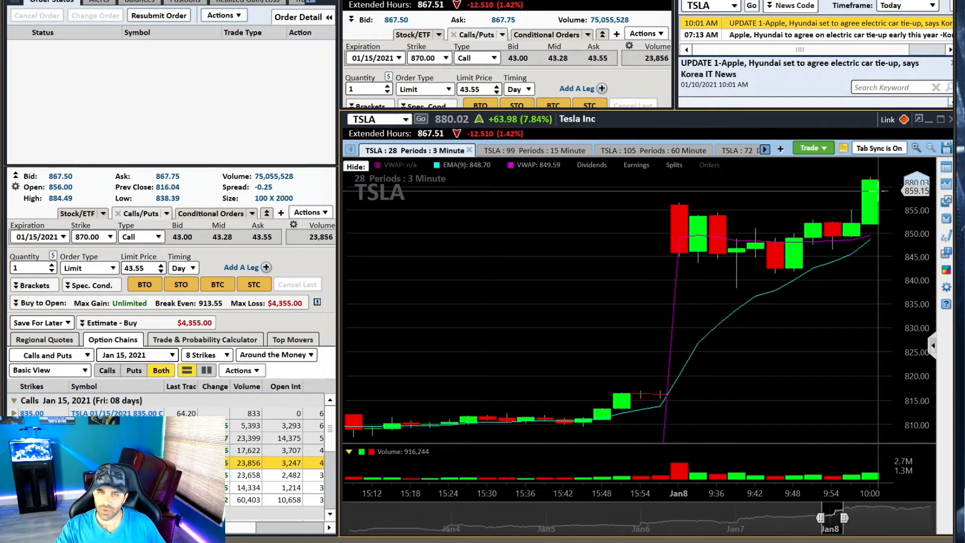
pyautogui.moveTo(874, 181)
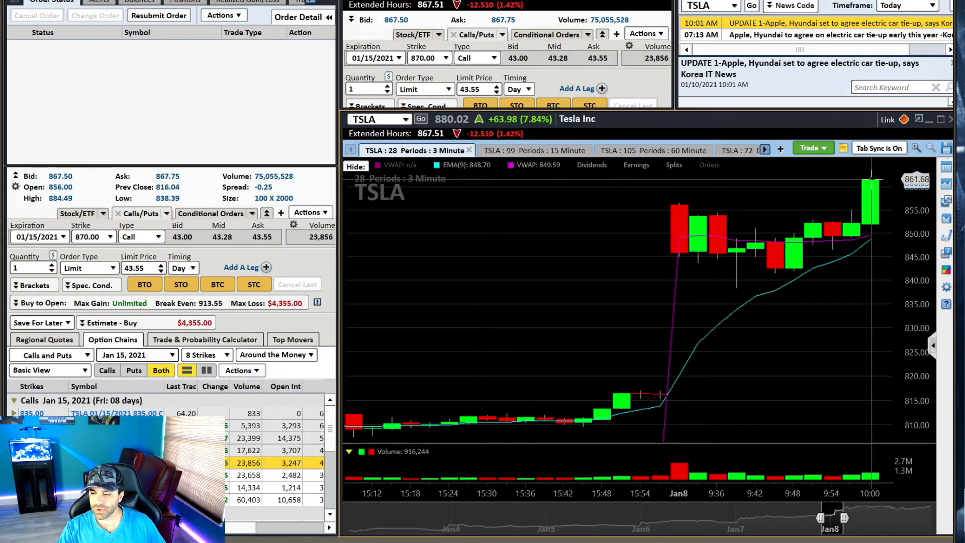
pyautogui.moveTo(861, 279)
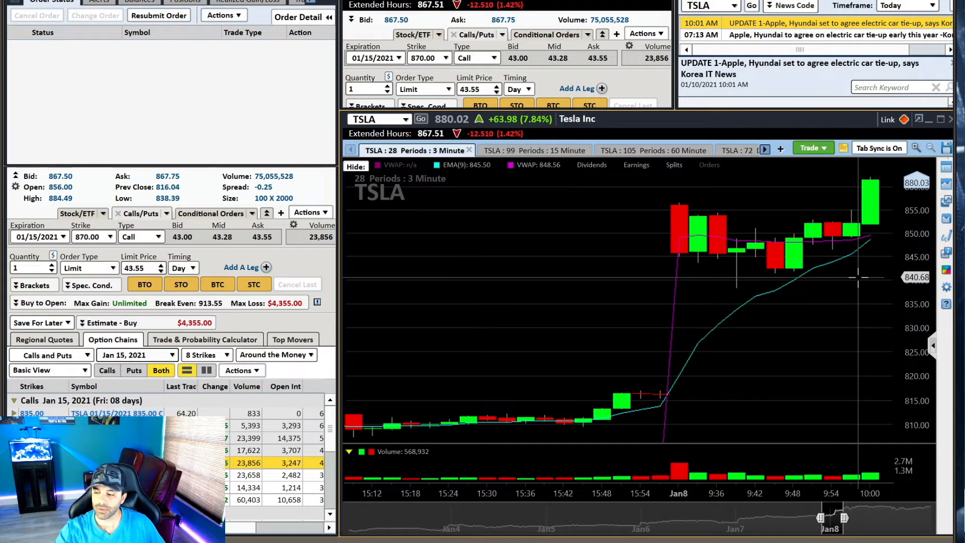
pyautogui.moveTo(868, 268)
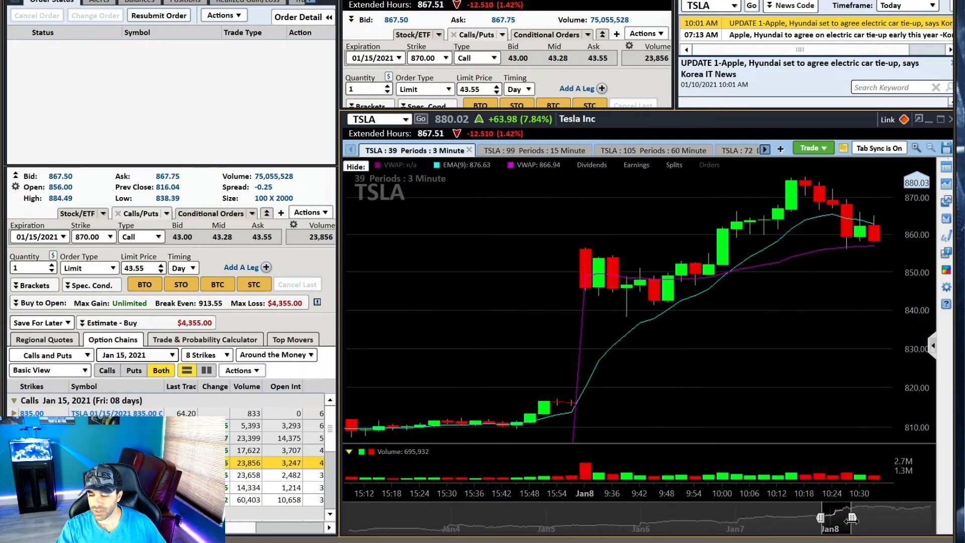
pyautogui.moveTo(832, 177)
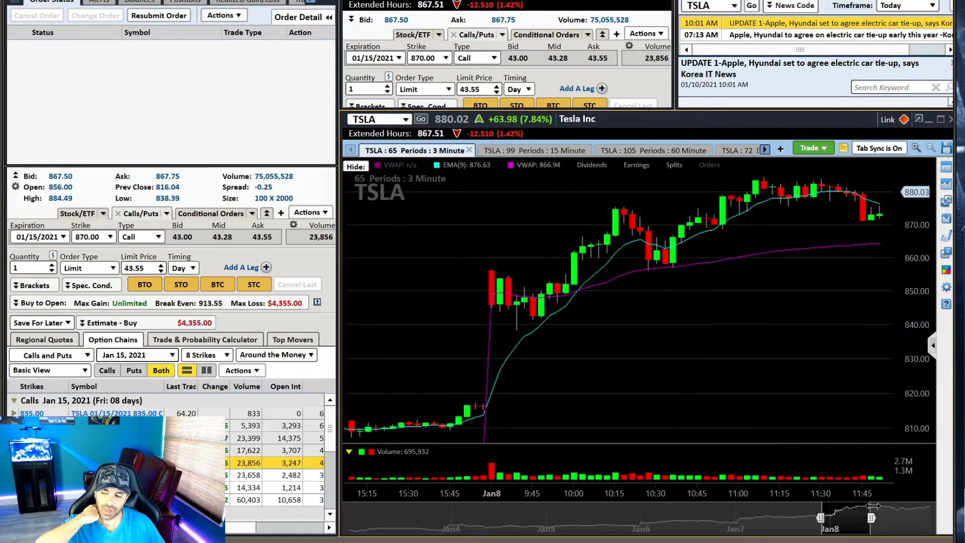
pyautogui.moveTo(866, 488)
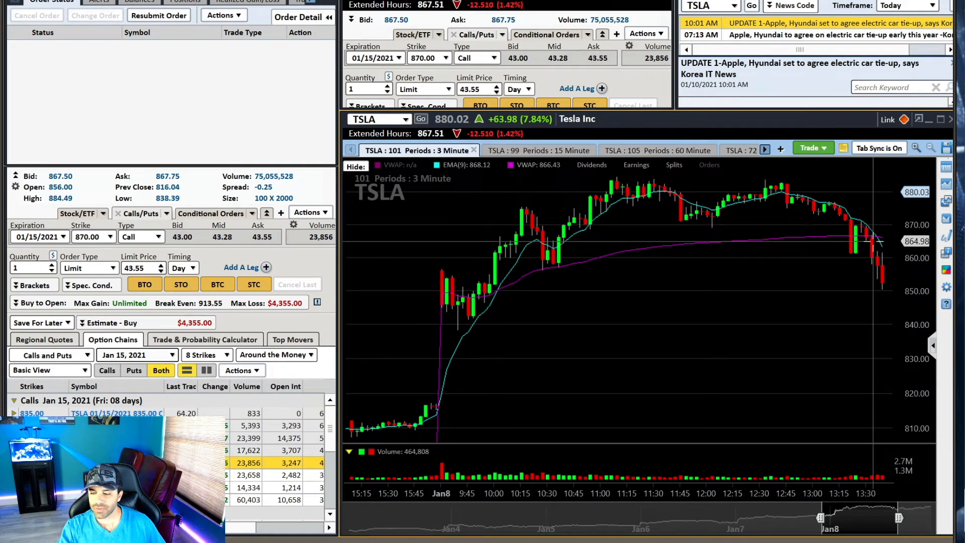
pyautogui.moveTo(871, 237)
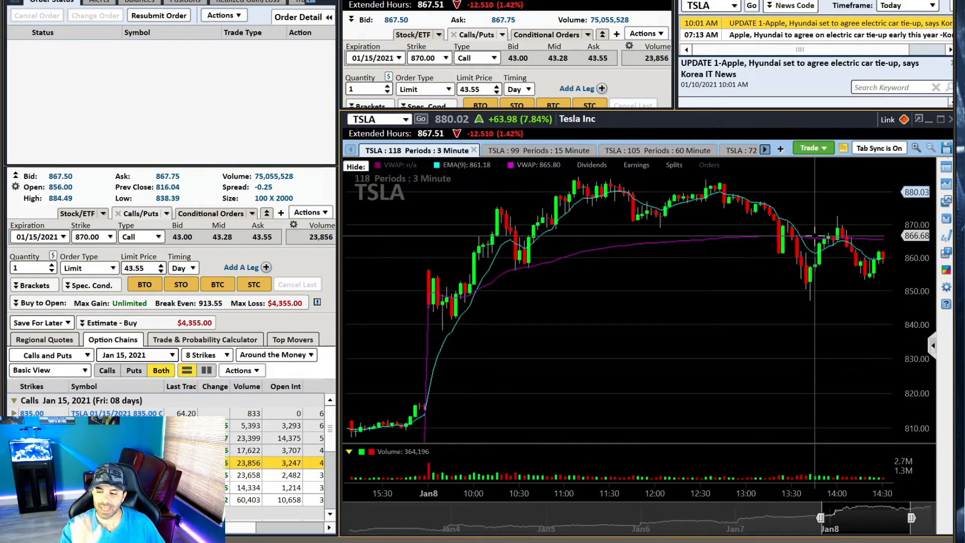
pyautogui.moveTo(536, 394)
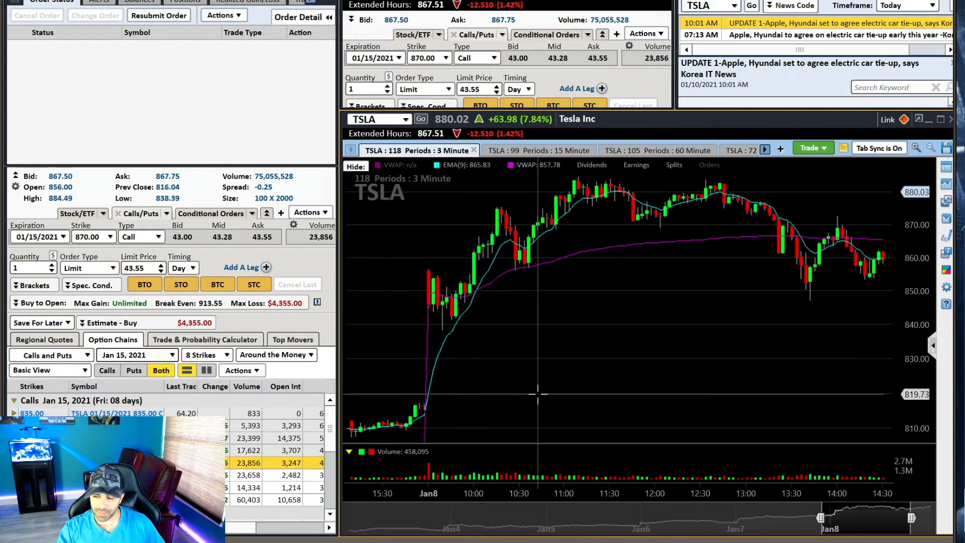
pyautogui.moveTo(415, 280)
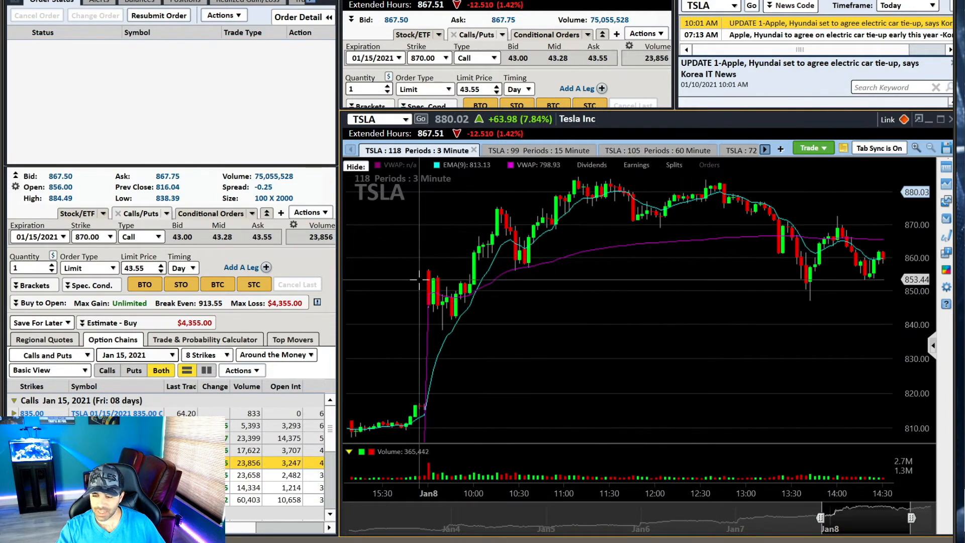
pyautogui.moveTo(427, 289)
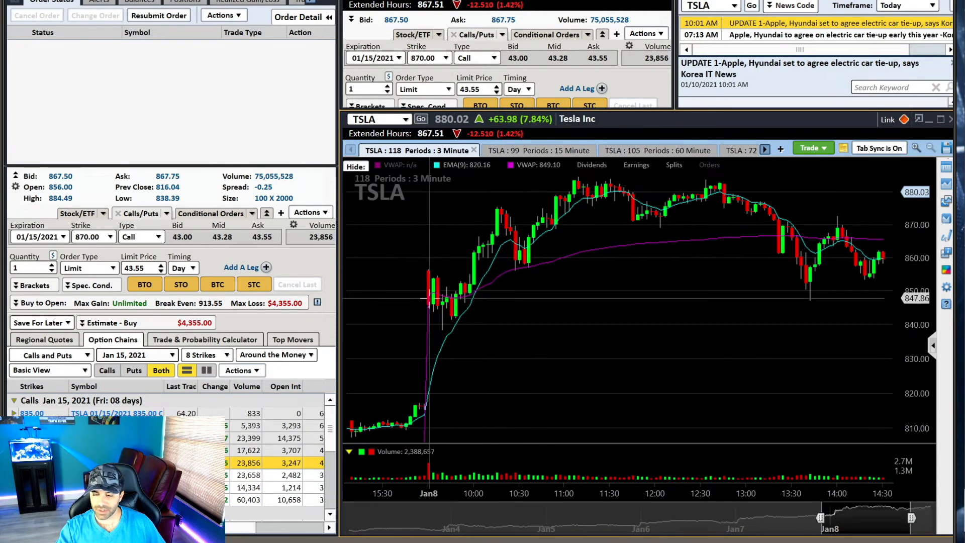
pyautogui.moveTo(431, 271)
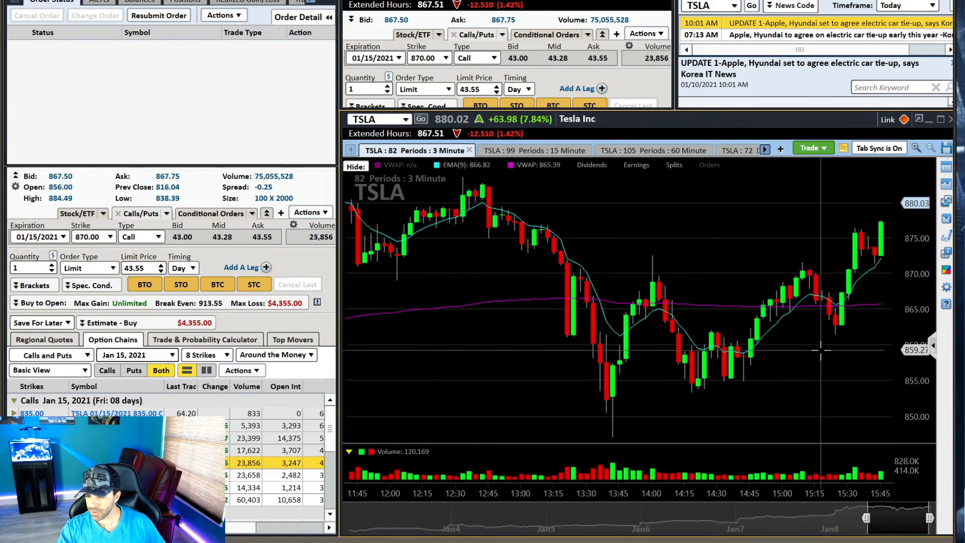
pyautogui.moveTo(602, 386)
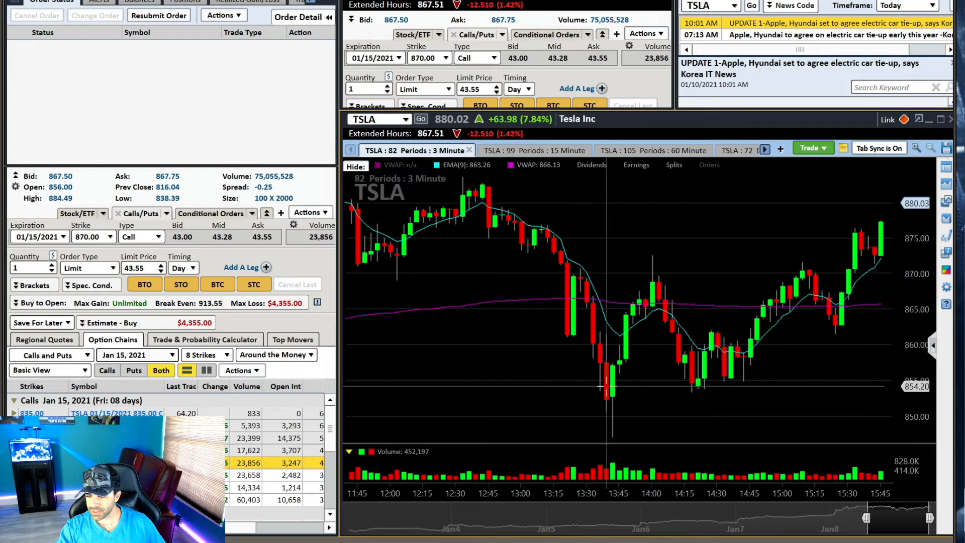
pyautogui.moveTo(700, 383)
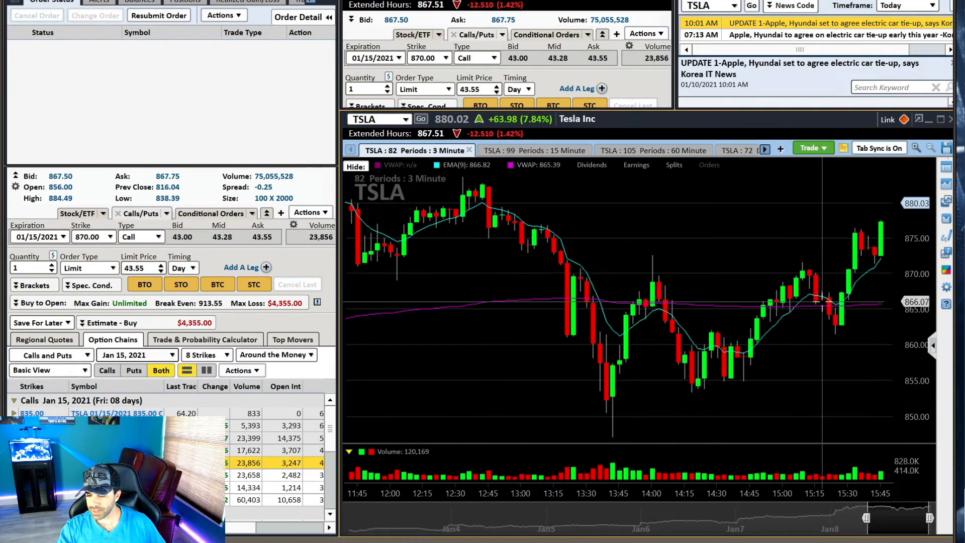
pyautogui.moveTo(612, 452)
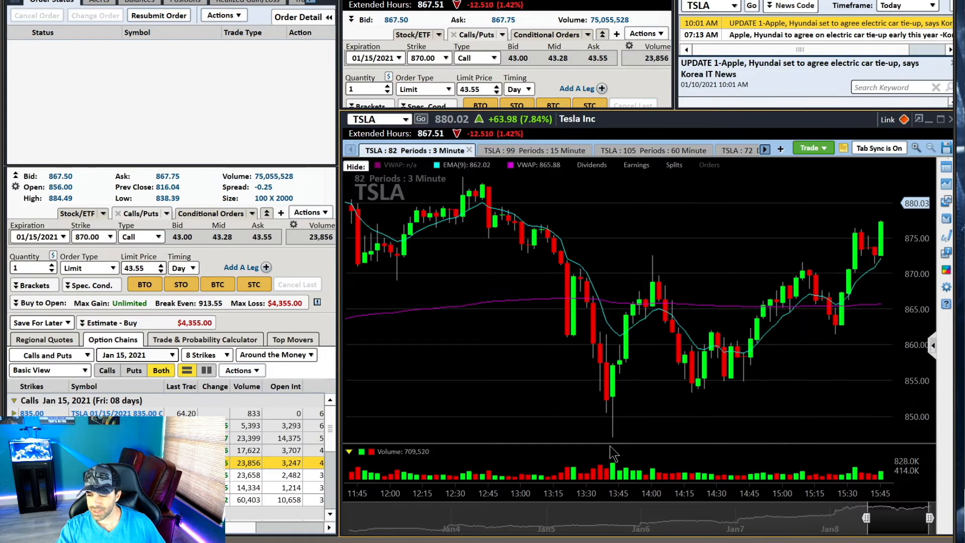
pyautogui.moveTo(745, 376)
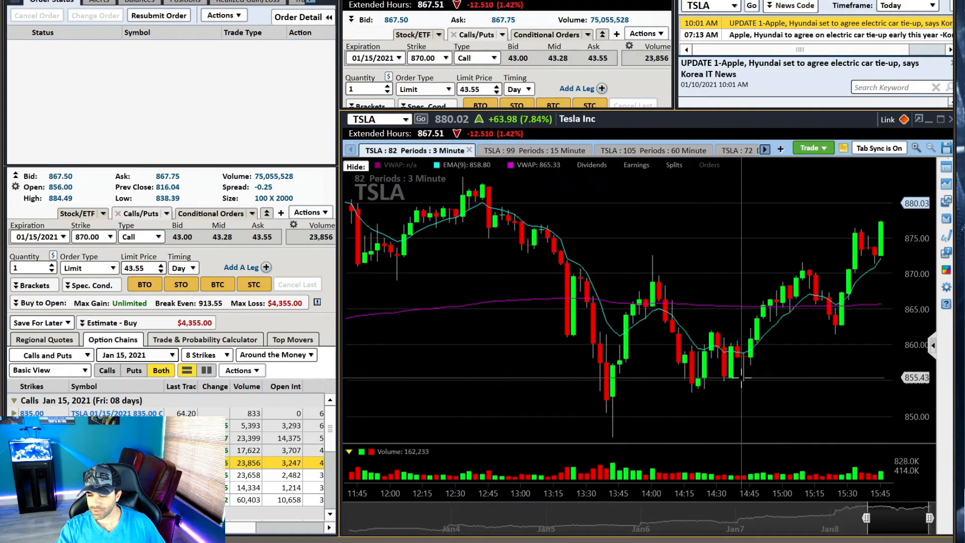
pyautogui.moveTo(847, 313)
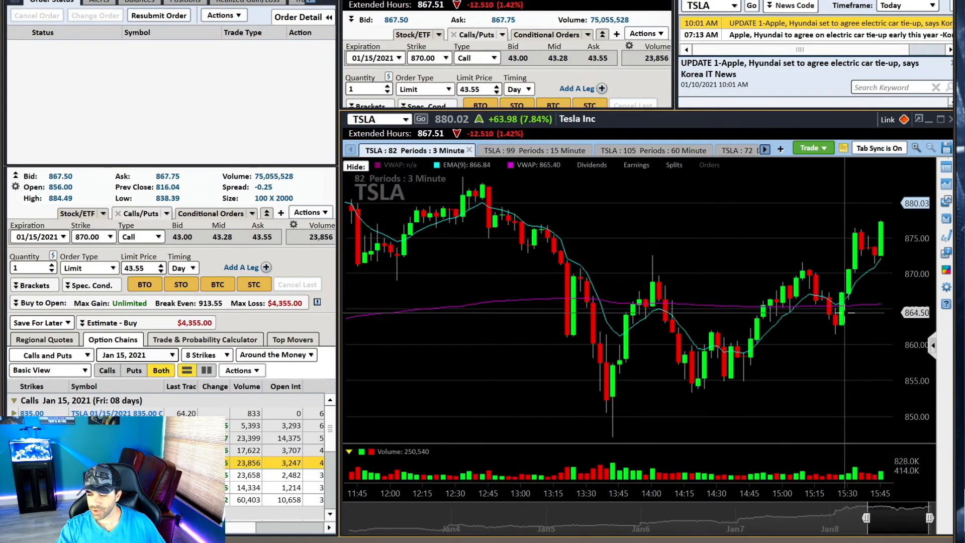
pyautogui.moveTo(852, 268)
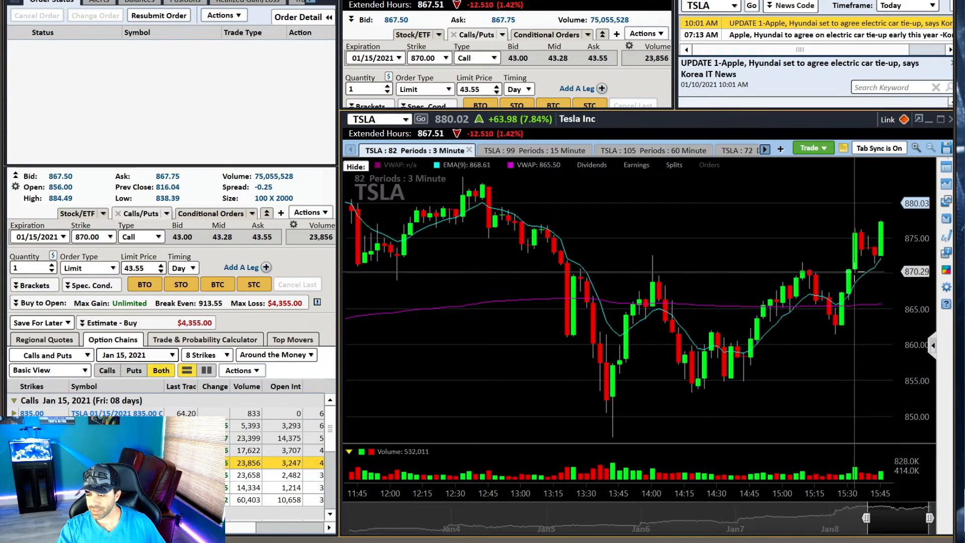
pyautogui.moveTo(852, 235)
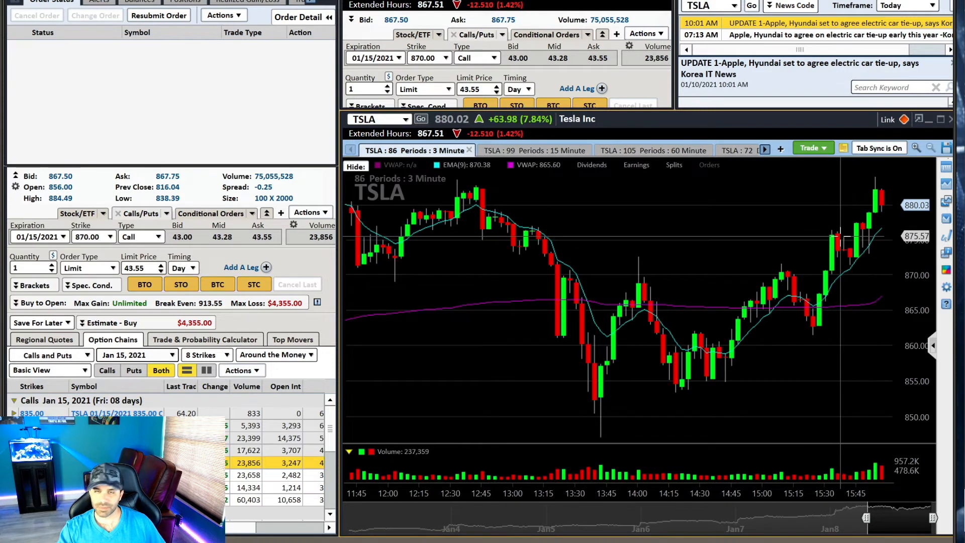
pyautogui.moveTo(834, 239)
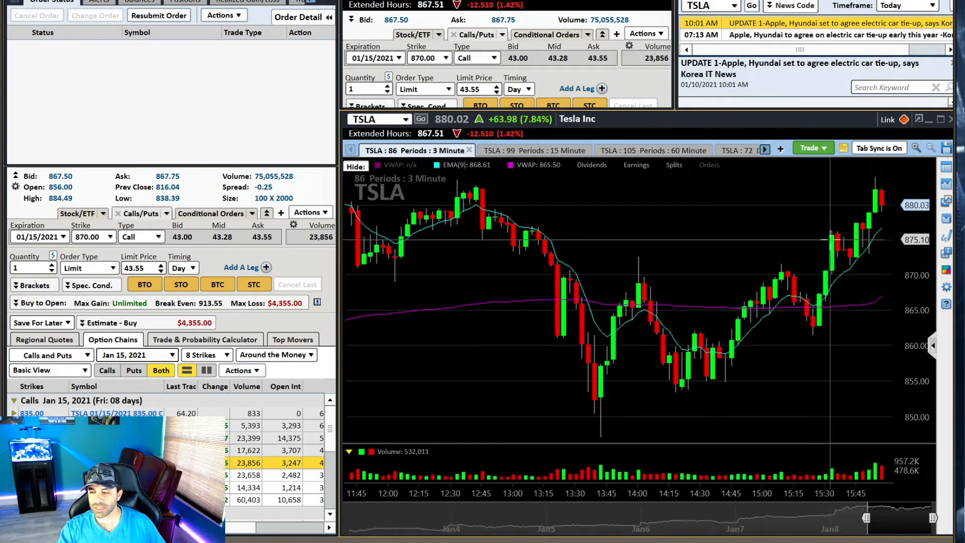